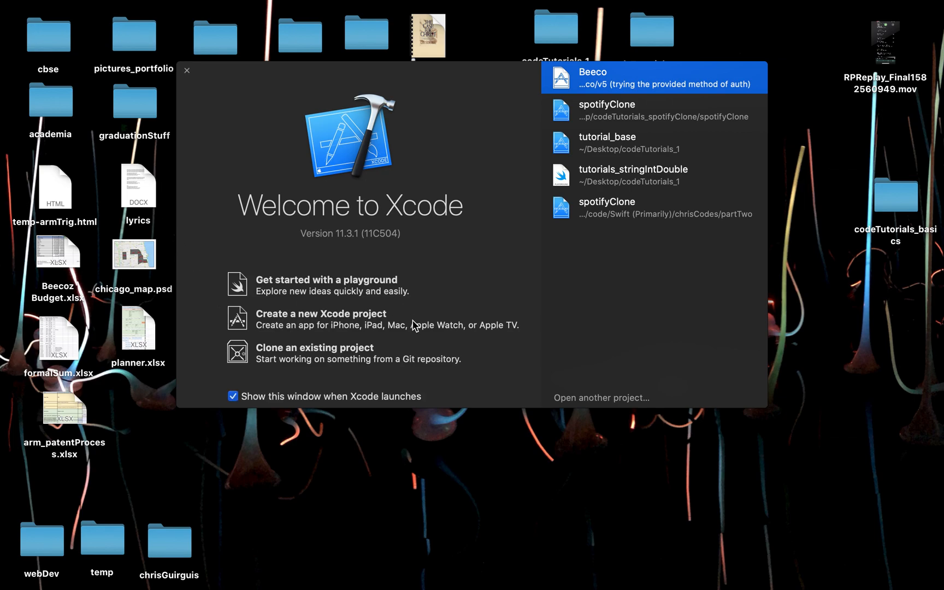
{"action": "mouse_move", "coordinate": [382, 330]}
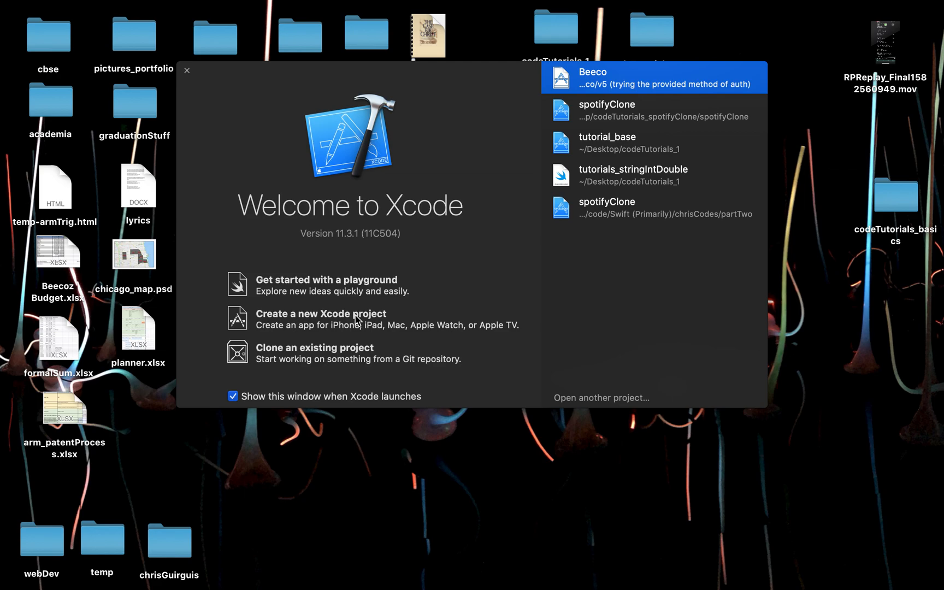
{"action": "mouse_move", "coordinate": [355, 317]}
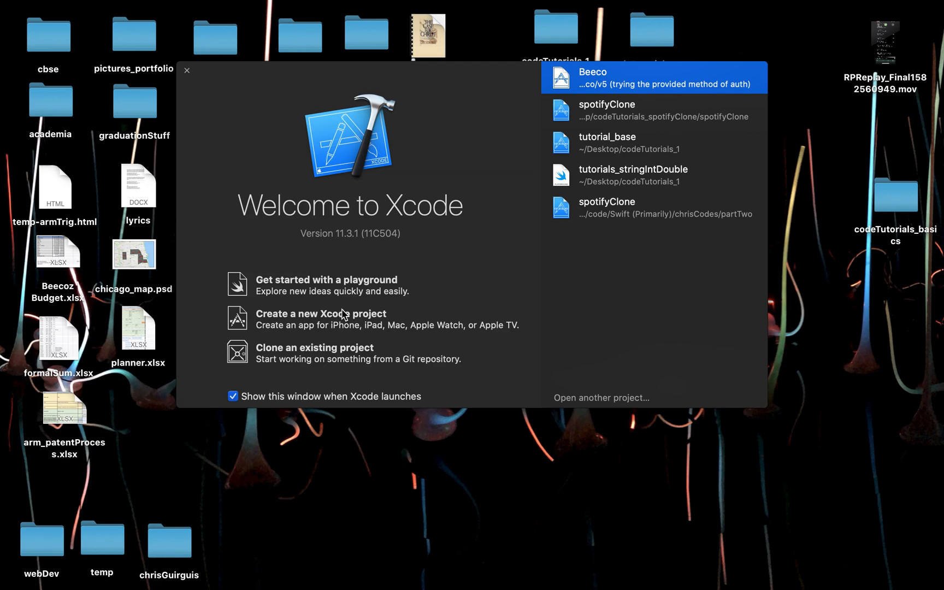
Create a Single View App project named navigationLink_tutorial using the SwiftUI interface.
{"action": "left_click", "coordinate": [321, 313]}
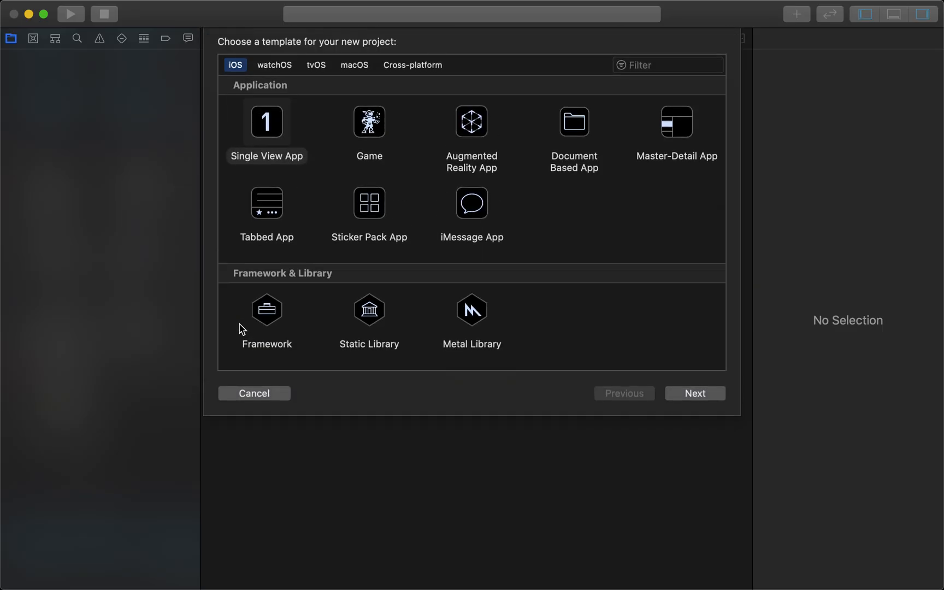
{"action": "left_click", "coordinate": [694, 393]}
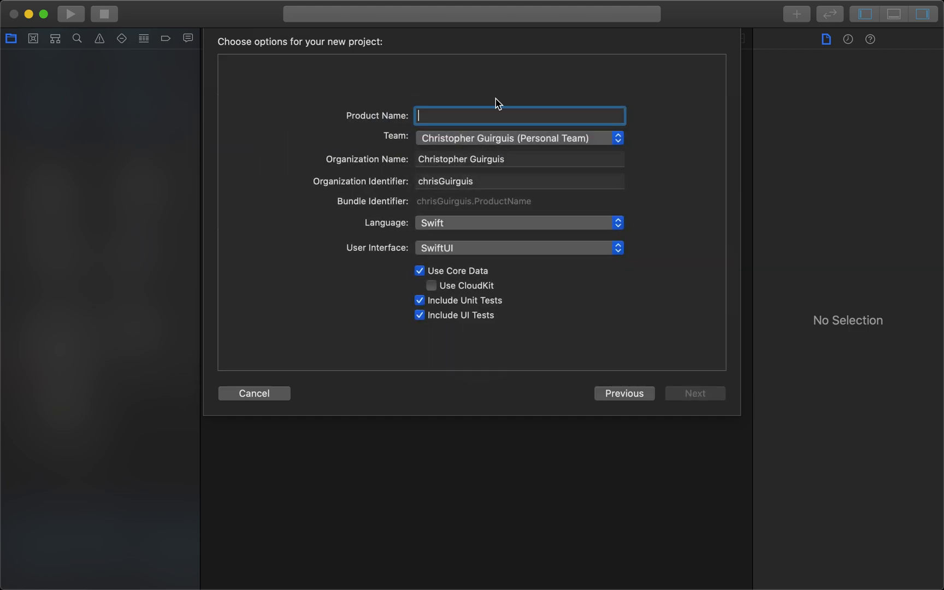
{"action": "type", "text": "navigationL"}
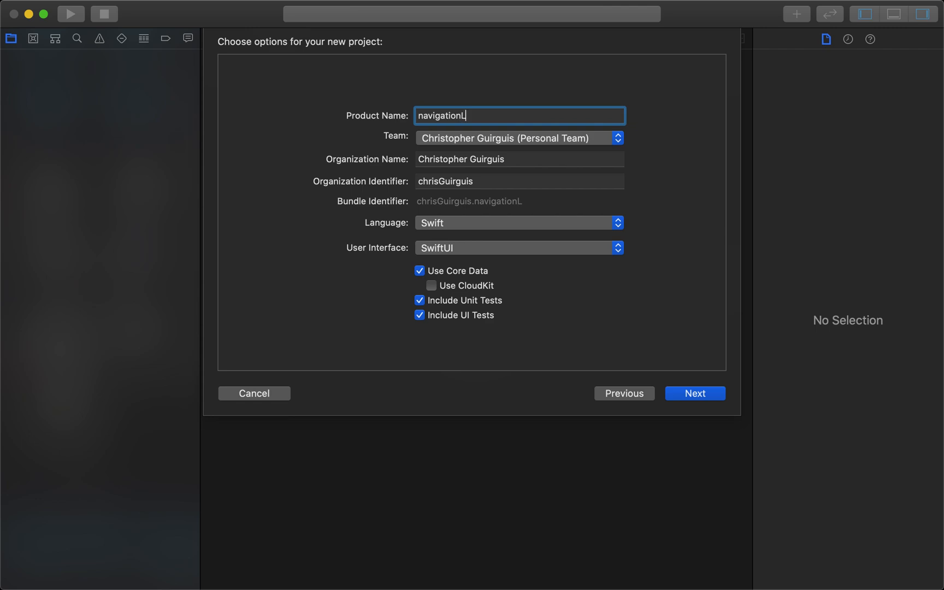
{"action": "type", "text": "ink_tutorial"}
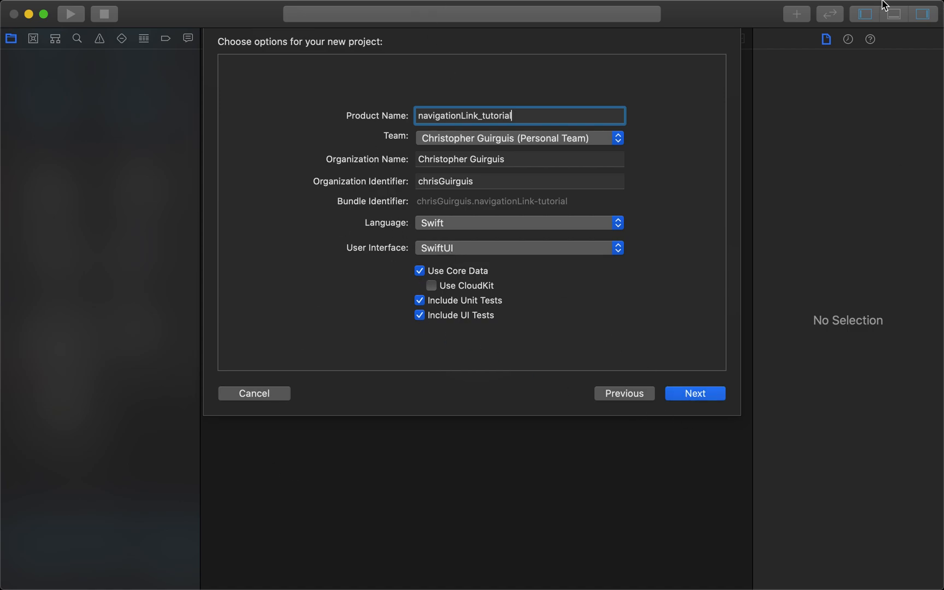
{"action": "left_click", "coordinate": [694, 394]}
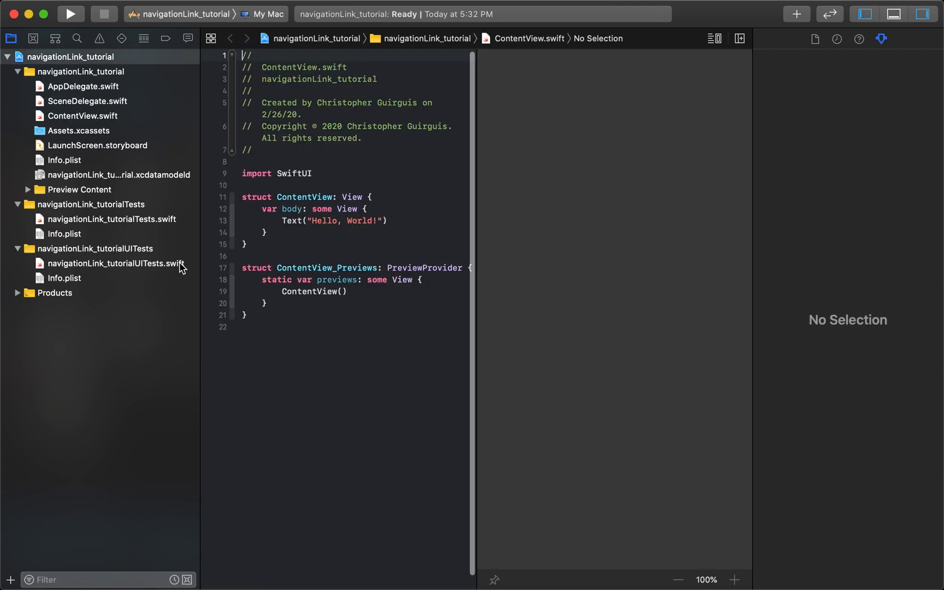
Target iPhone 11 Pro Max and add a SwiftUI View file named DestinationView.
{"action": "left_click", "coordinate": [270, 14]}
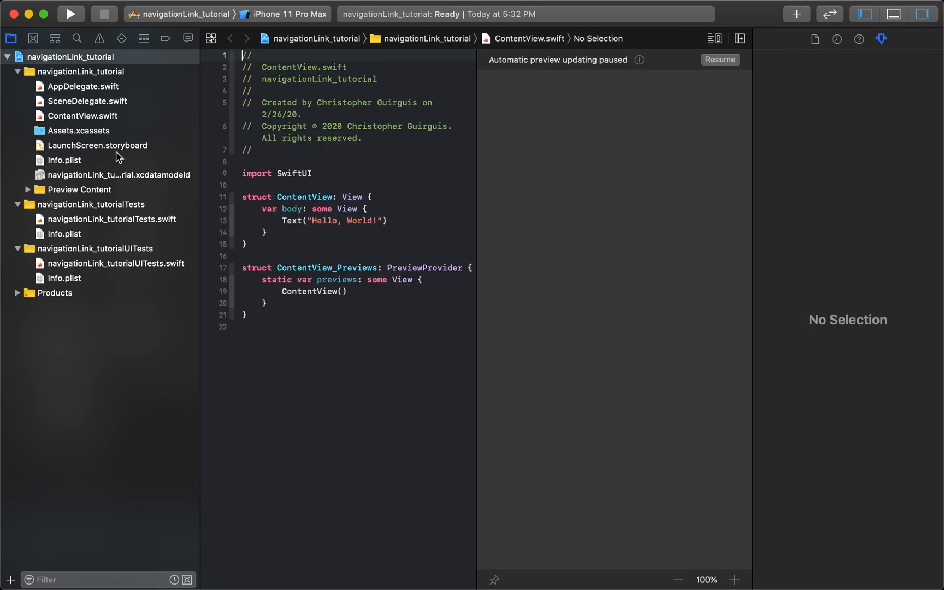
{"action": "left_click", "coordinate": [84, 116]}
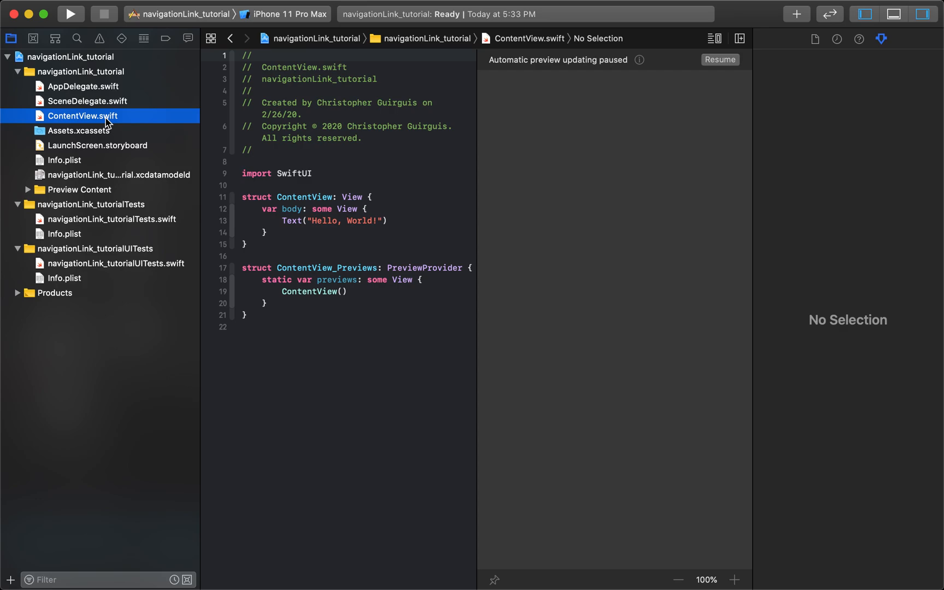
{"action": "mouse_move", "coordinate": [249, 41]}
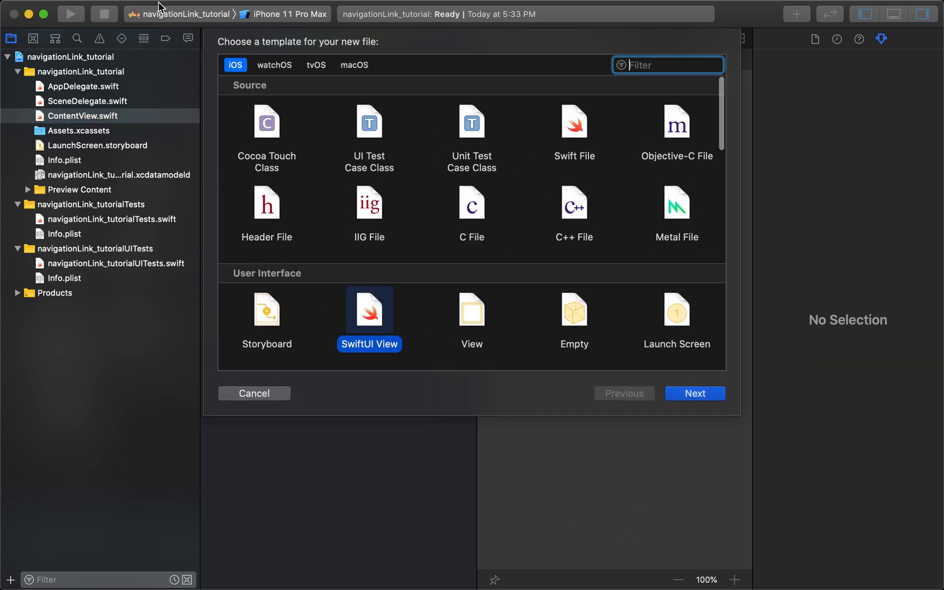
{"action": "left_click", "coordinate": [125, 7]}
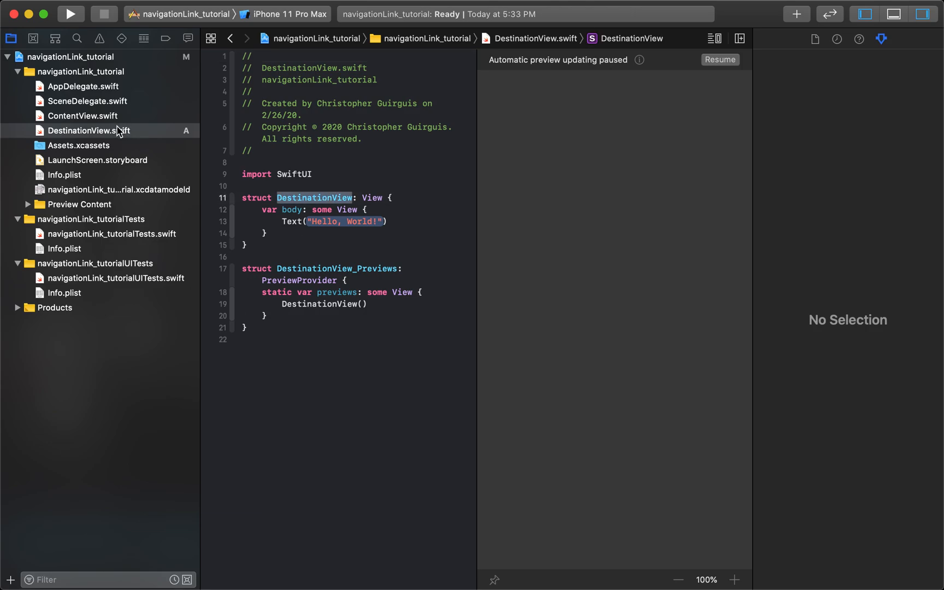
{"action": "left_click", "coordinate": [84, 116]}
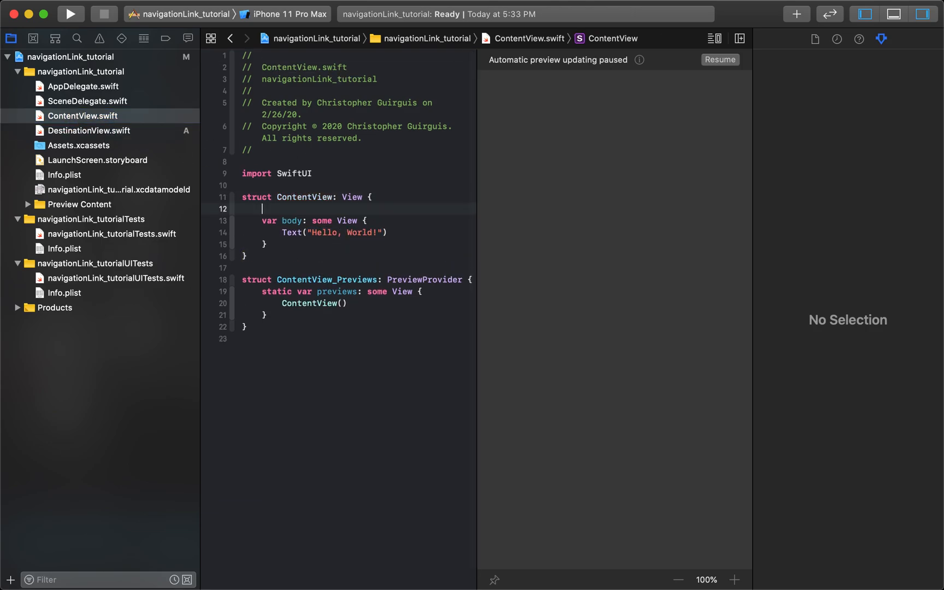
Wrap ContentView's Text line in a NavigationView { } block.
{"action": "key", "text": "Backspace"}
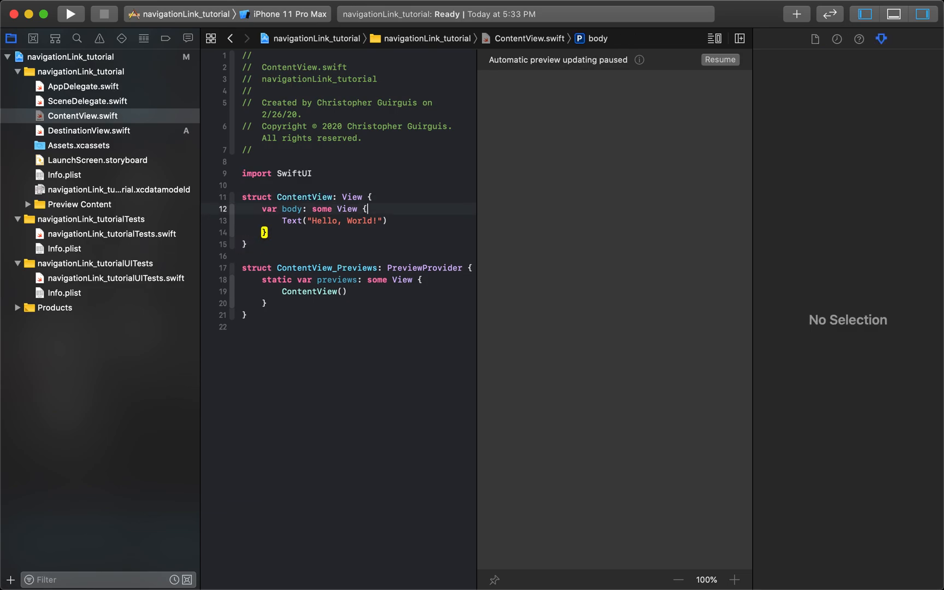
{"action": "type", "text": "Navig"}
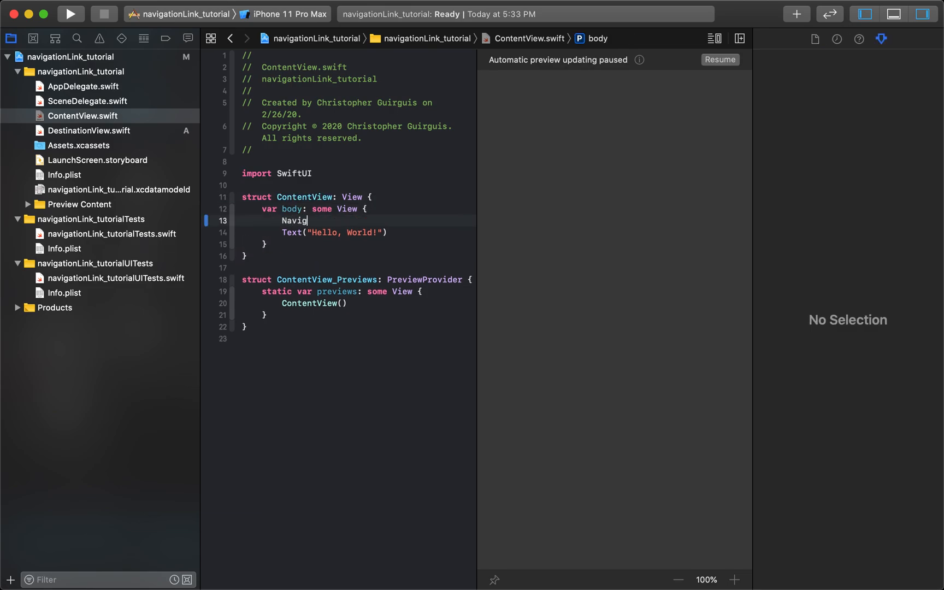
{"action": "type", "text": "ationView"}
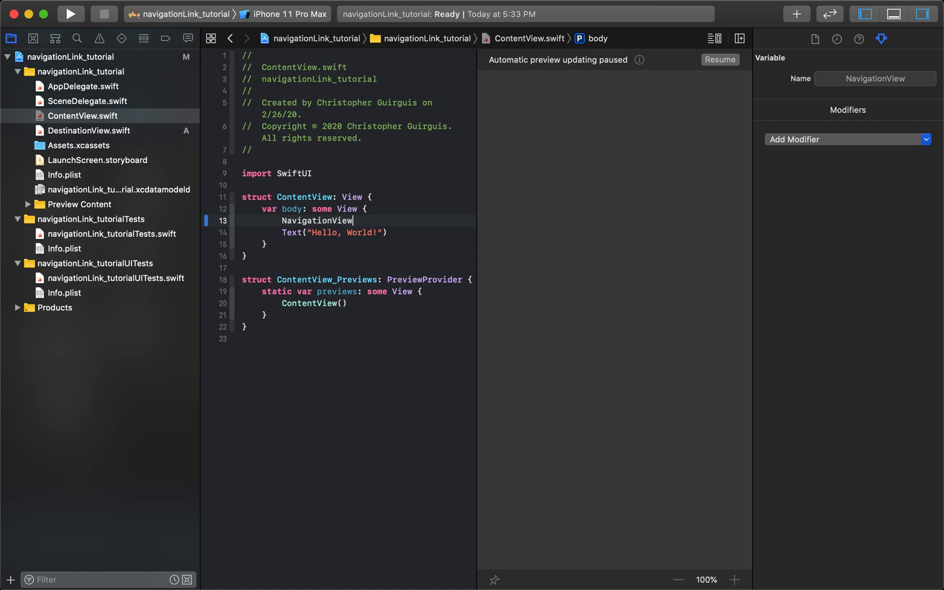
{"action": "type", "text": "{"}
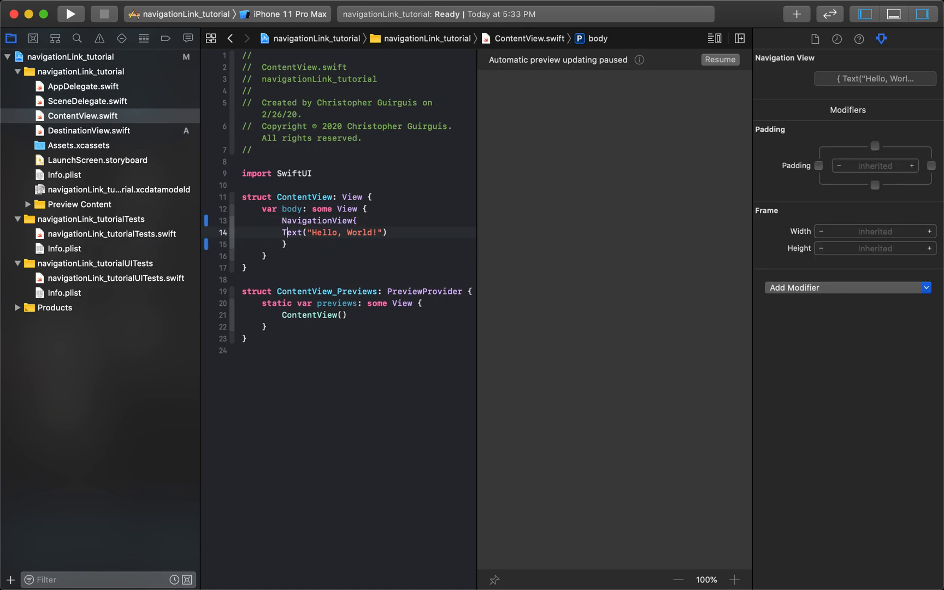
{"action": "left_click", "coordinate": [311, 233]}
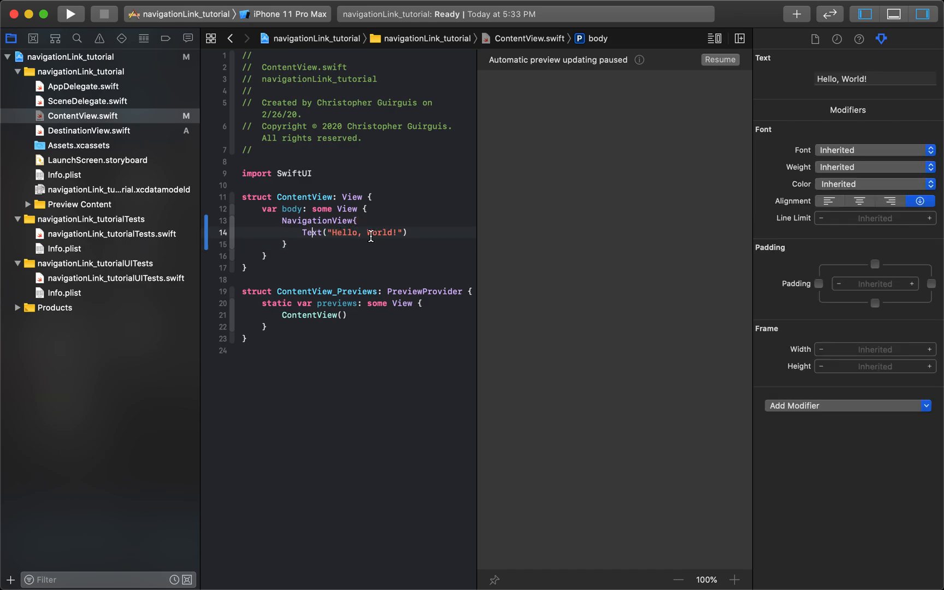
Replace the 'Hello, World!' text with 'Home View'.
{"action": "double_click", "coordinate": [363, 232]}
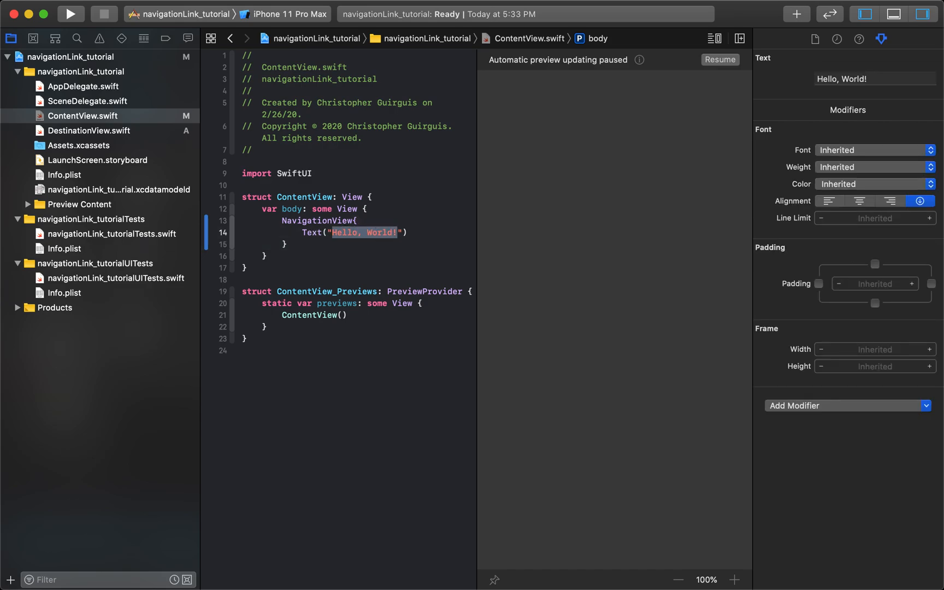
{"action": "type", "text": "Home View"}
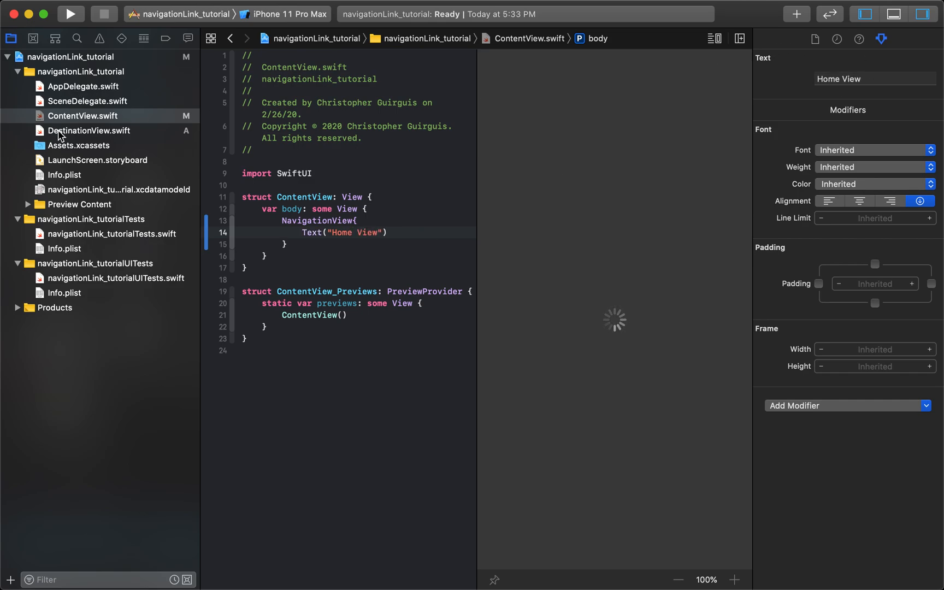
{"action": "left_click", "coordinate": [89, 131]}
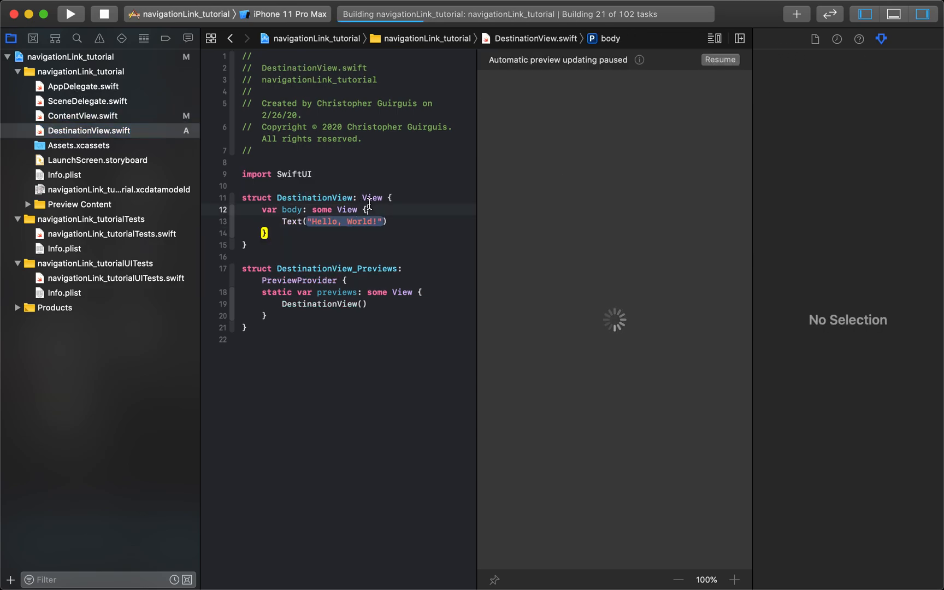
Wrap Text("Destination view") in a NavigationView and resume the paused canvas preview.
{"action": "type", "text": "NavigationView{"}
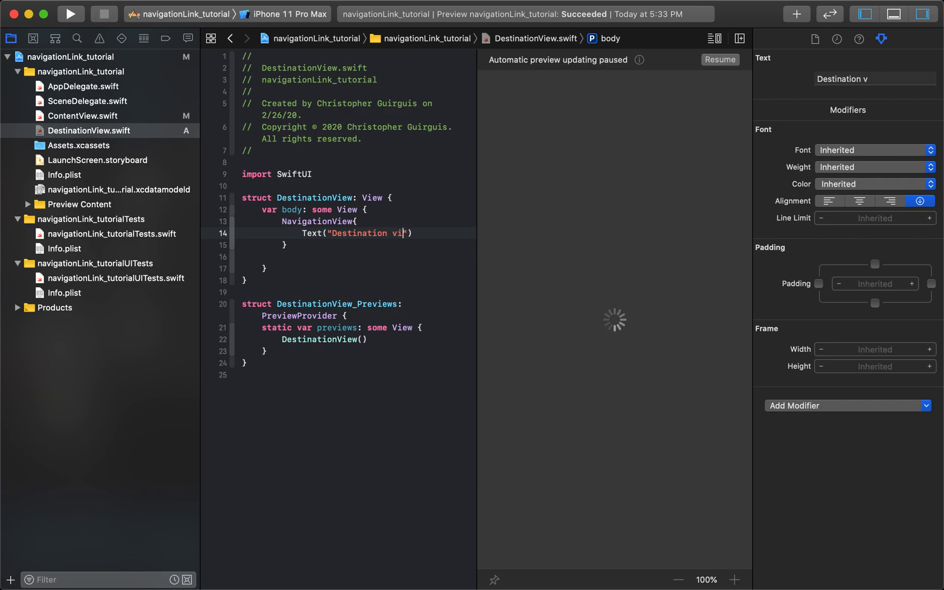
{"action": "type", "text": "ew"}
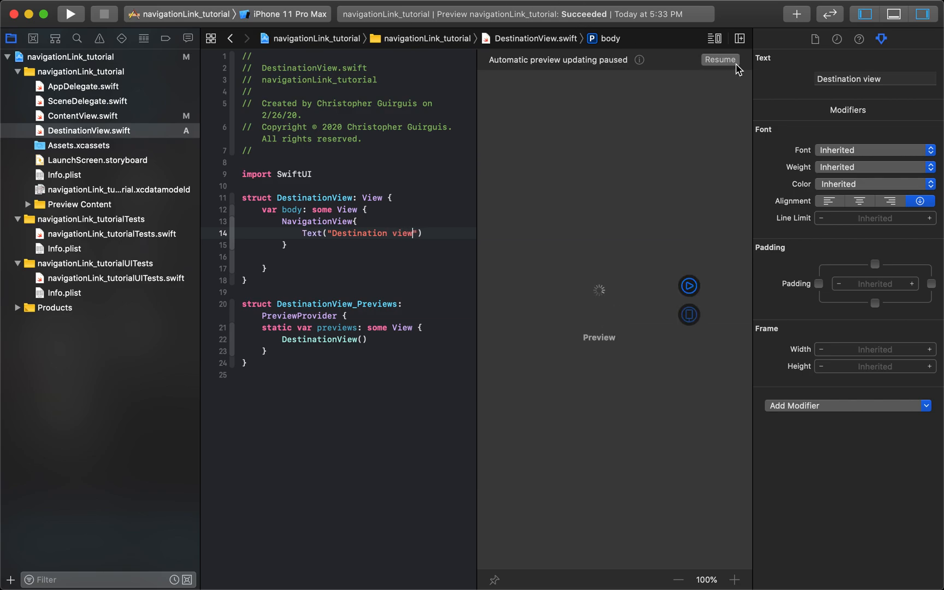
{"action": "left_click", "coordinate": [718, 59]}
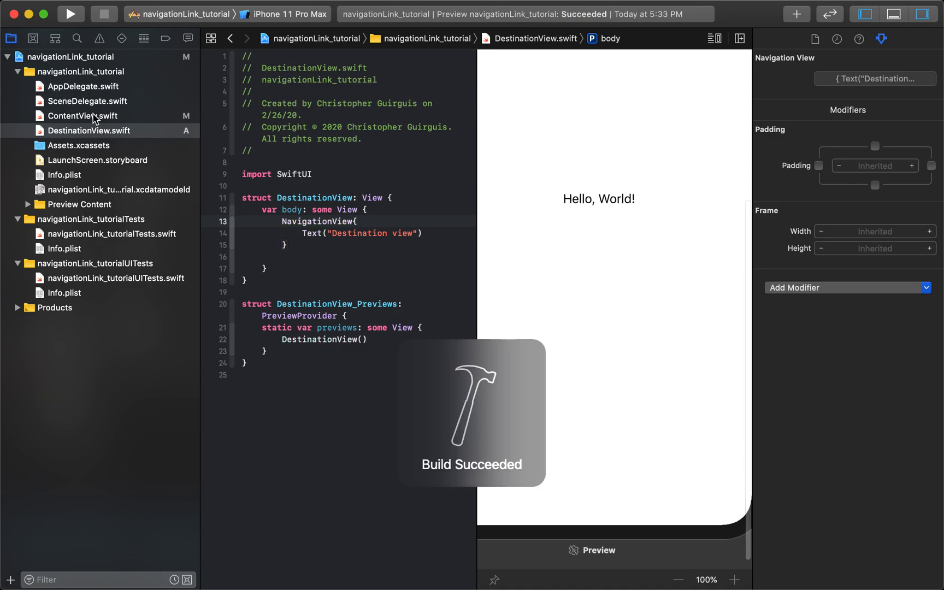
{"action": "left_click", "coordinate": [83, 115]}
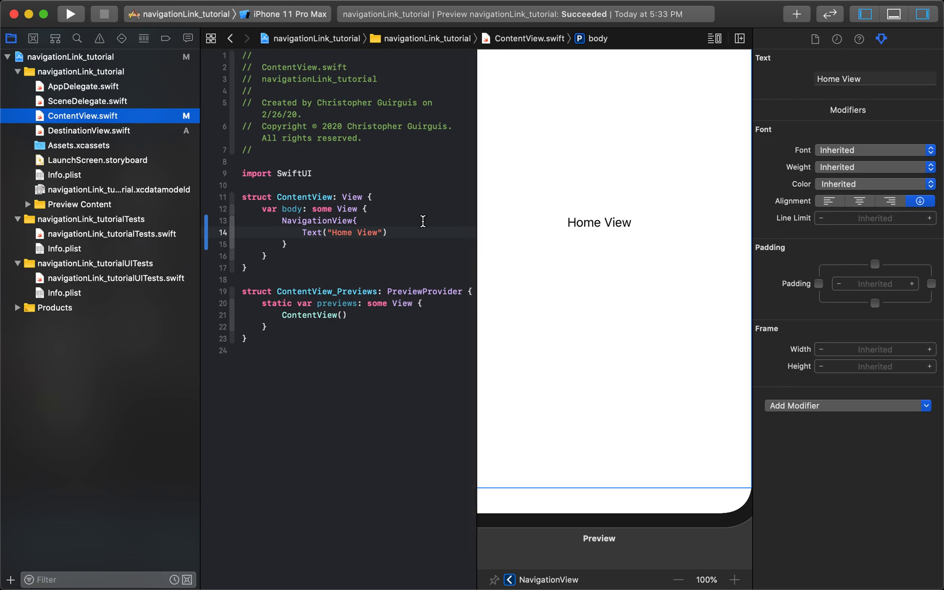
Put Text("Home View") inside NavigationLink(destination: DestinationView()) { } using code completion.
{"action": "key", "text": "Return"}
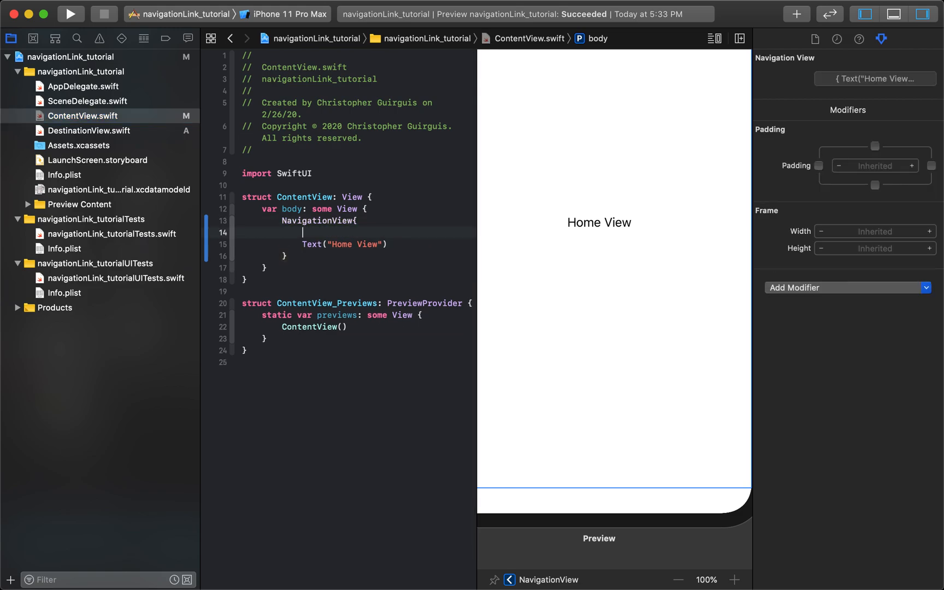
{"action": "type", "text": "NavigationLink"}
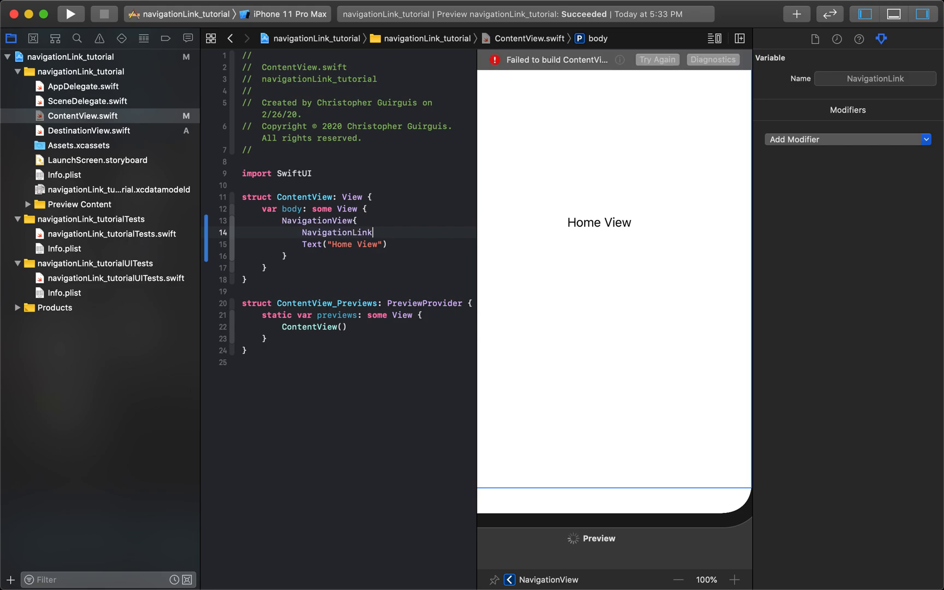
{"action": "type", "text": "("}
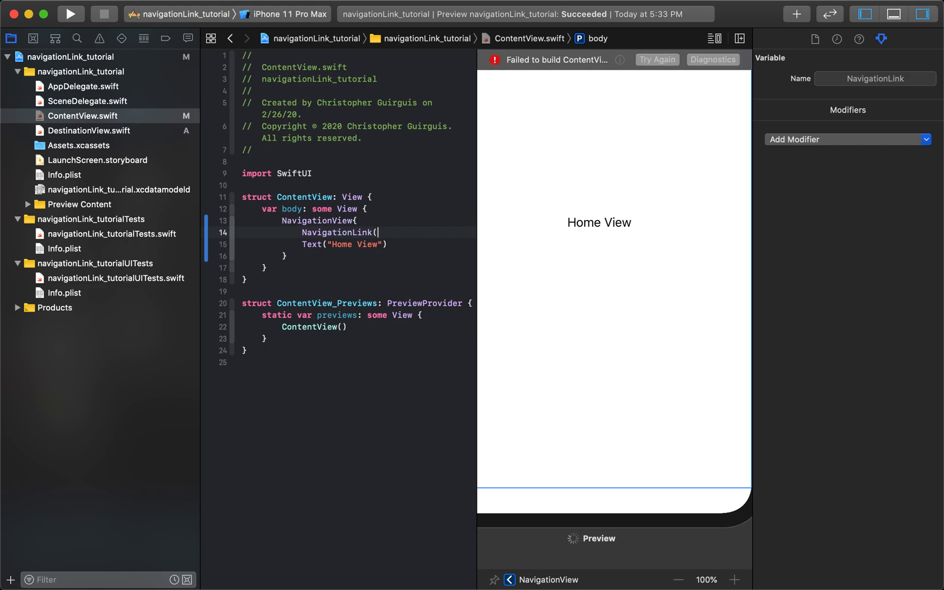
{"action": "type", "text": "destination"}
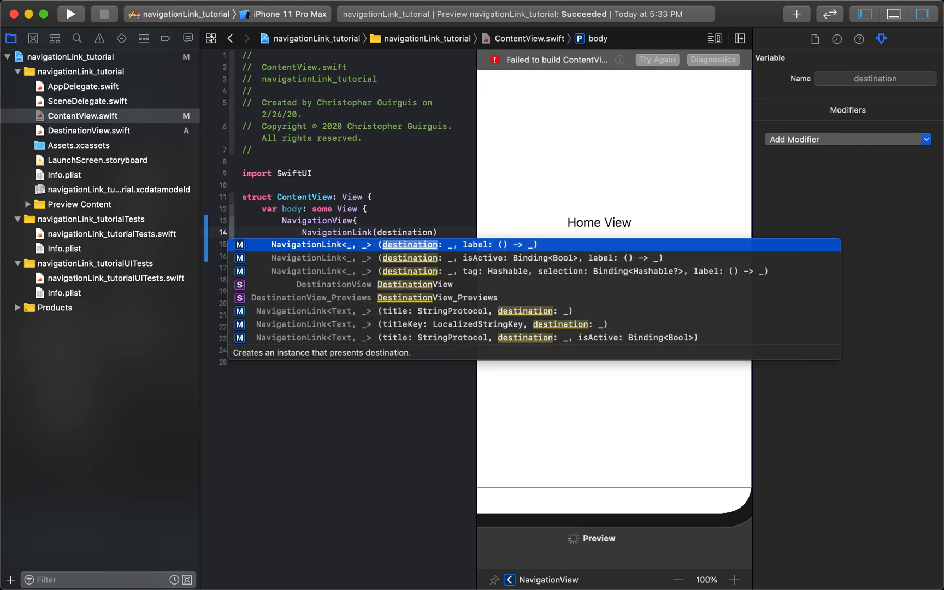
{"action": "left_click", "coordinate": [409, 244]}
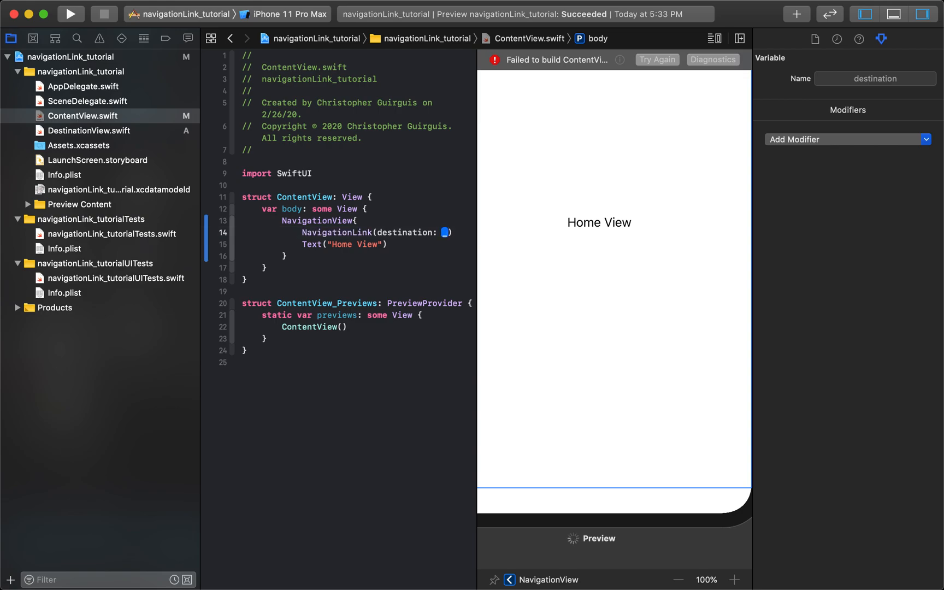
{"action": "type", "text": "DestinationView("}
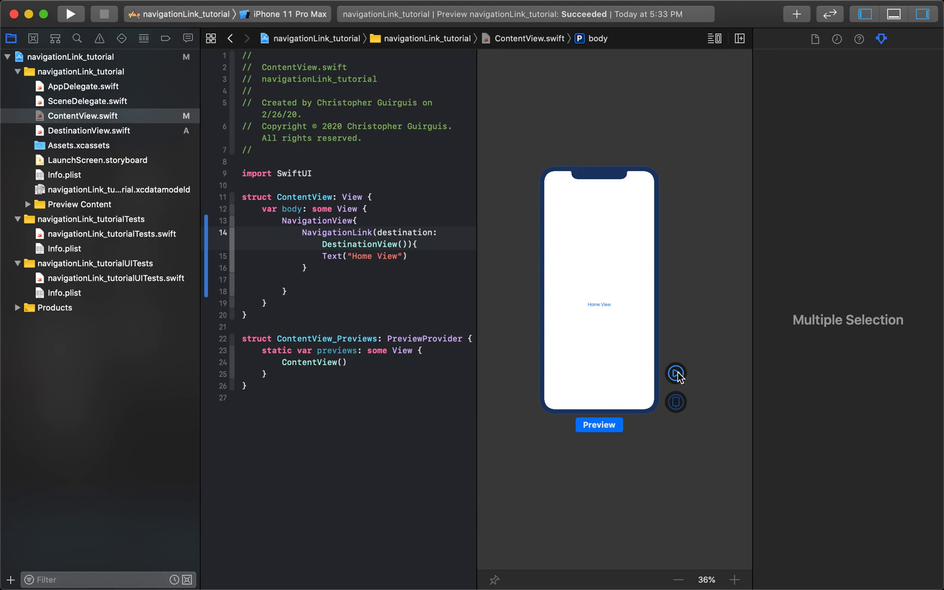
Start Live Preview, tap Home View to reach Destination view, then tap Back.
{"action": "left_click", "coordinate": [675, 373]}
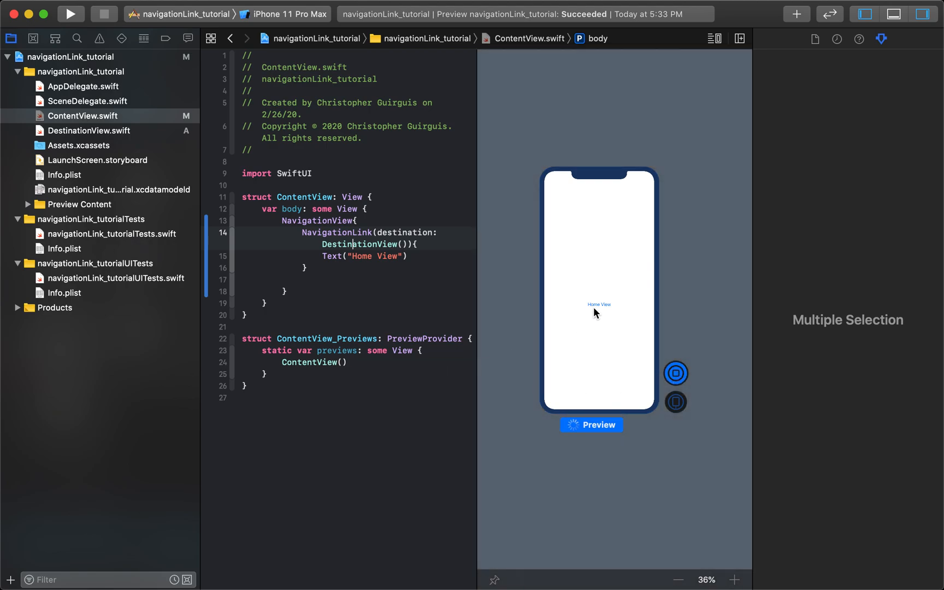
{"action": "mouse_move", "coordinate": [595, 328]}
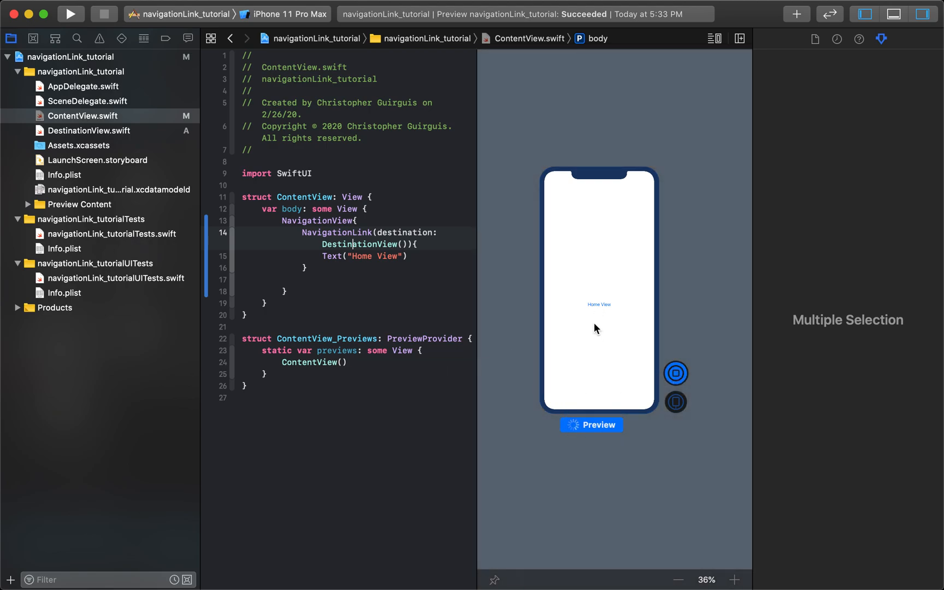
{"action": "mouse_move", "coordinate": [568, 284]}
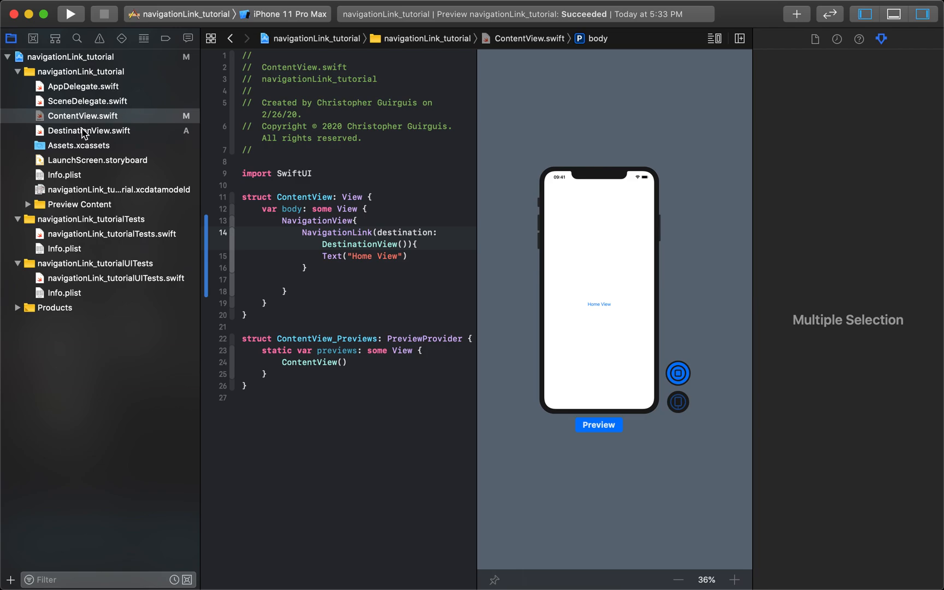
{"action": "left_click", "coordinate": [598, 305]}
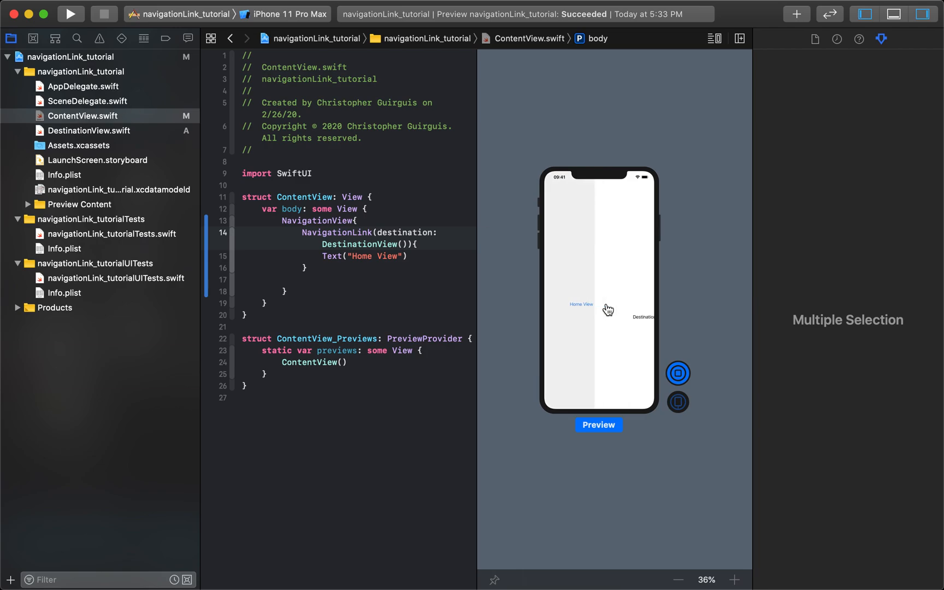
{"action": "left_click", "coordinate": [579, 303]}
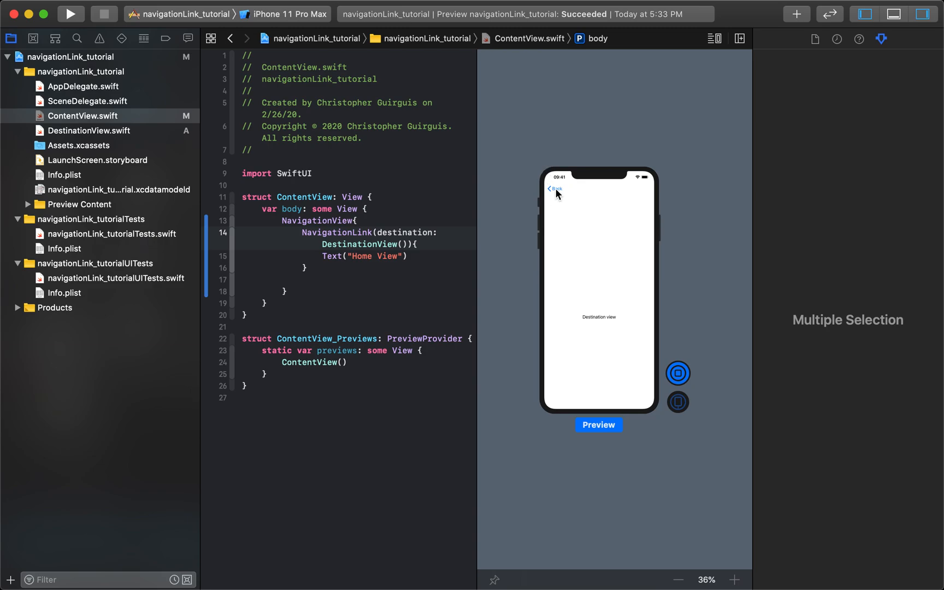
{"action": "left_click", "coordinate": [554, 189]}
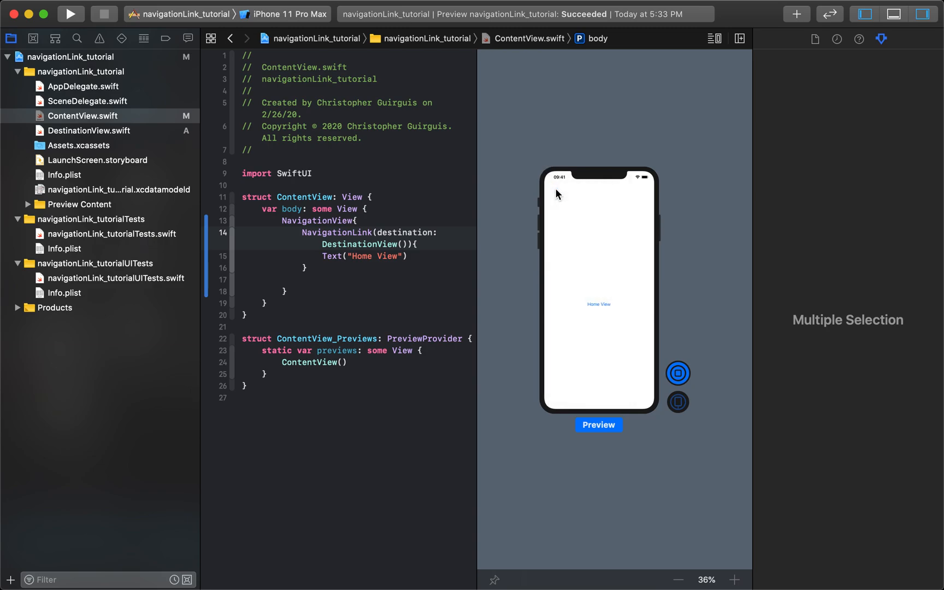
{"action": "mouse_move", "coordinate": [335, 236]}
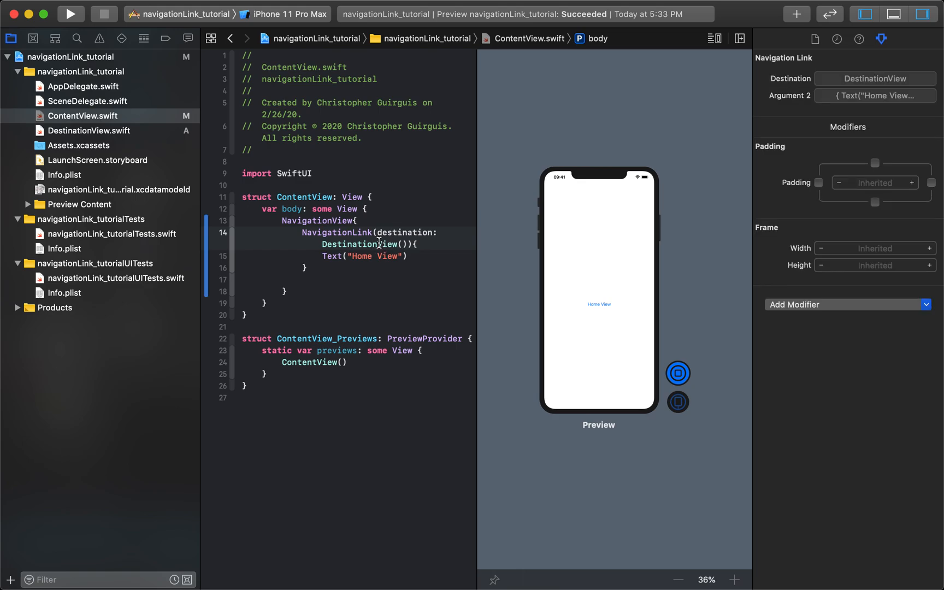
{"action": "left_click", "coordinate": [88, 130]}
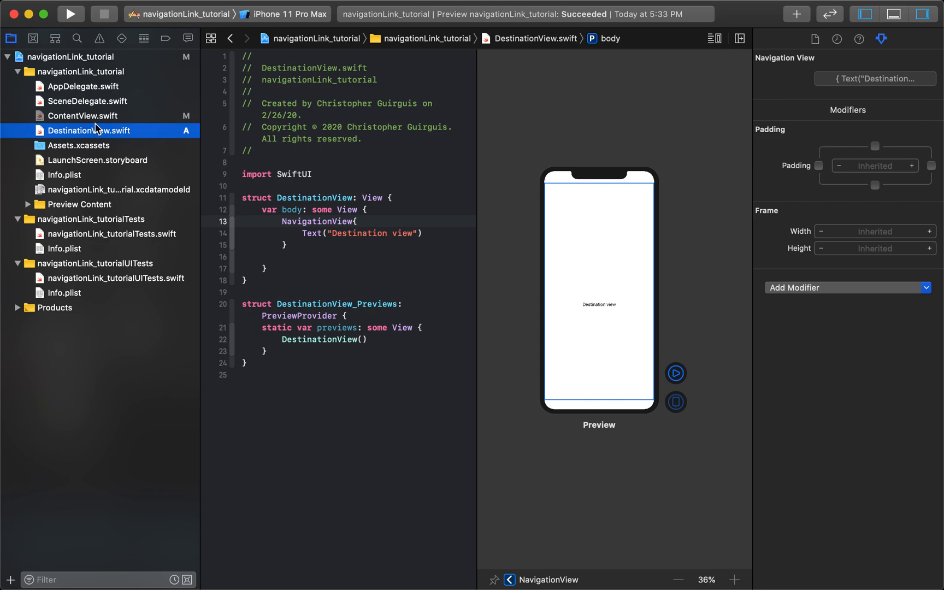
{"action": "left_click", "coordinate": [84, 116]}
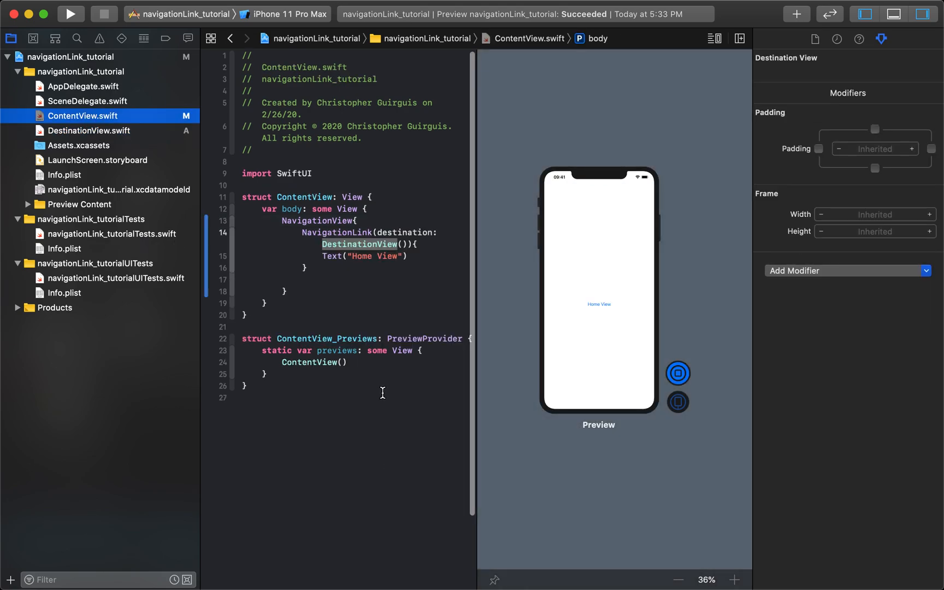